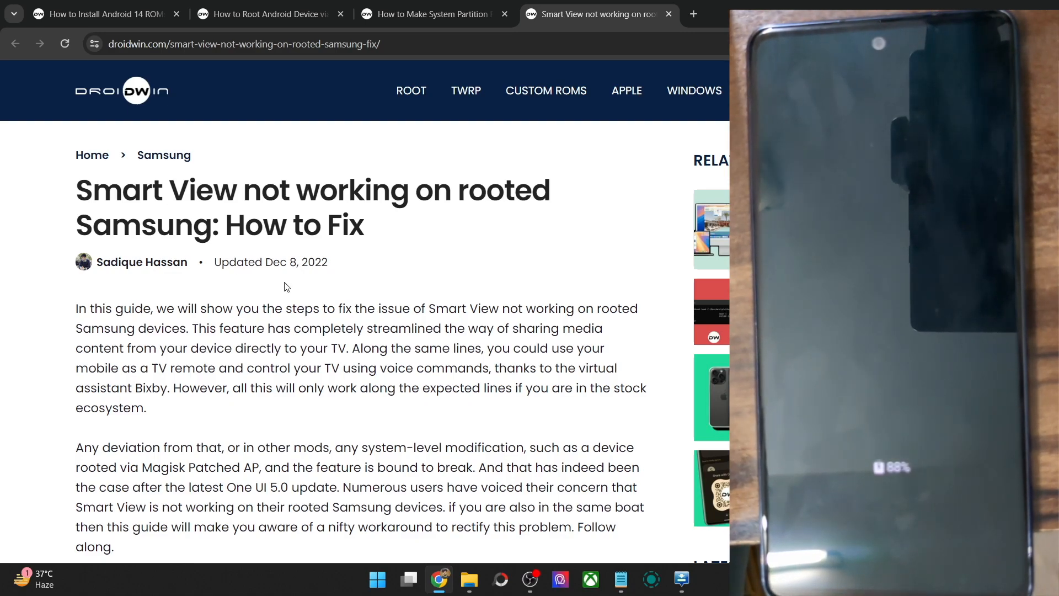
Scroll to the culprit paragraph and highlight wlan.wfd.hdcp and the build.prop sentence
scroll("down", 3)
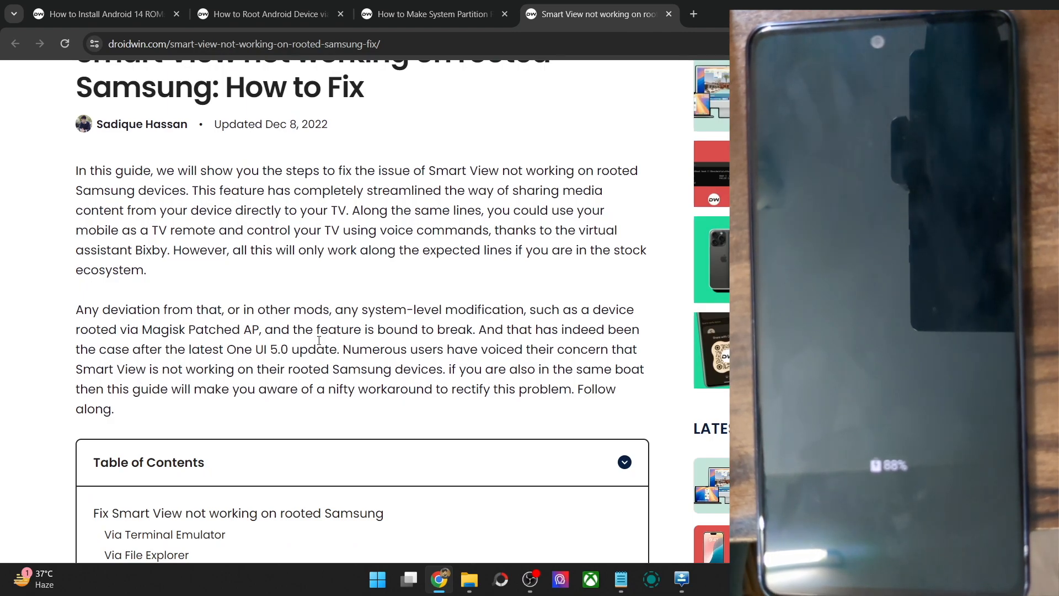
mouse_move(83, 412)
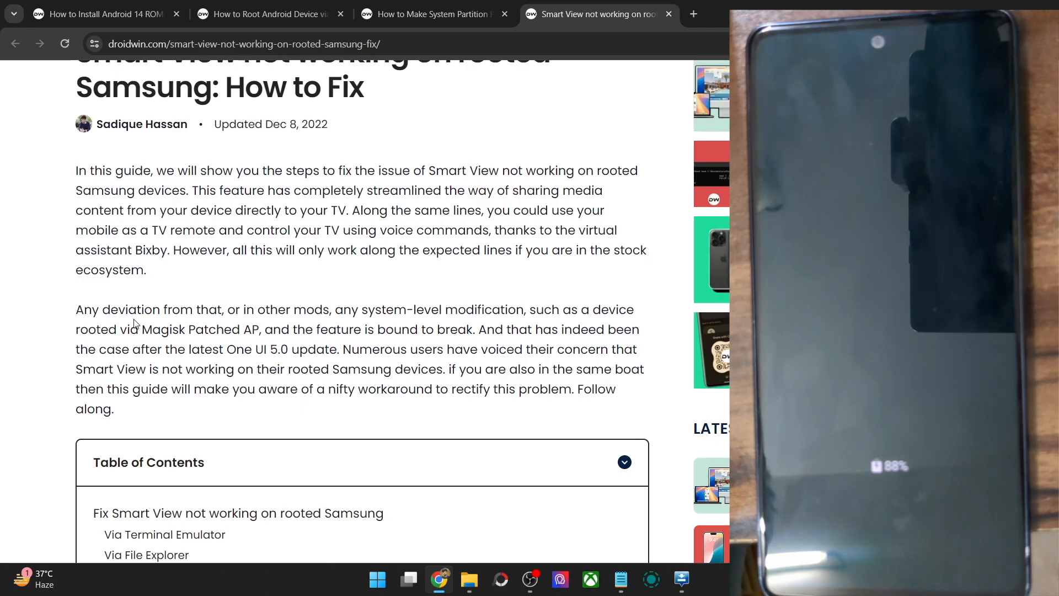
scroll("down", 3)
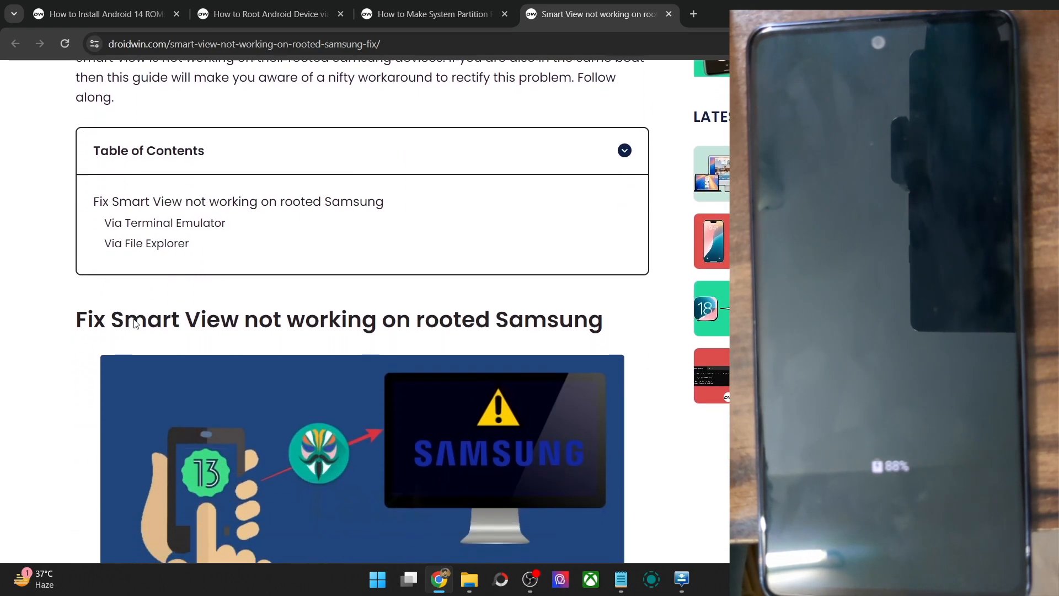
scroll("down", 3)
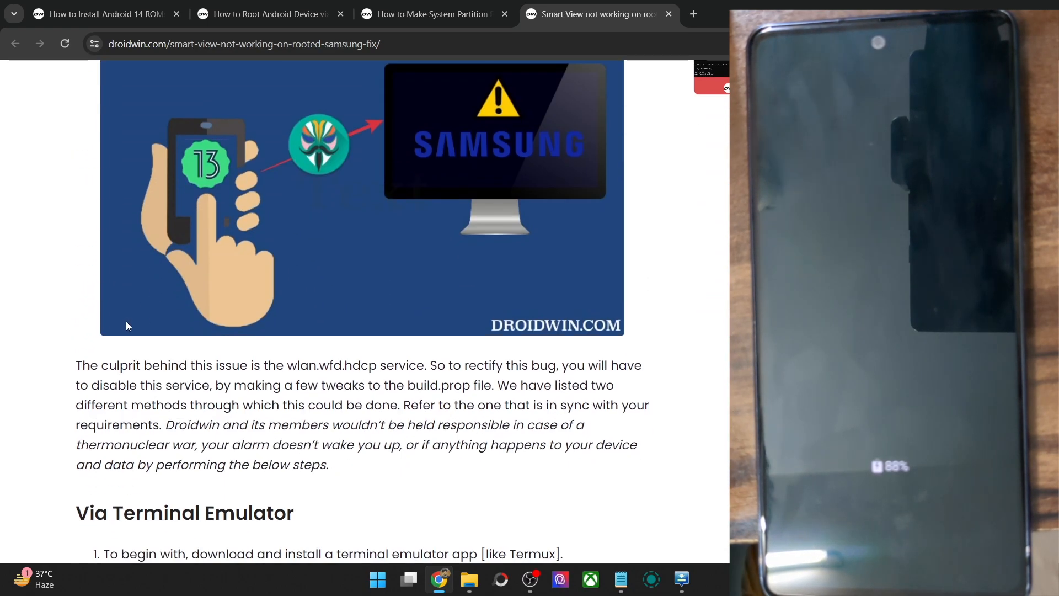
double_click(295, 364)
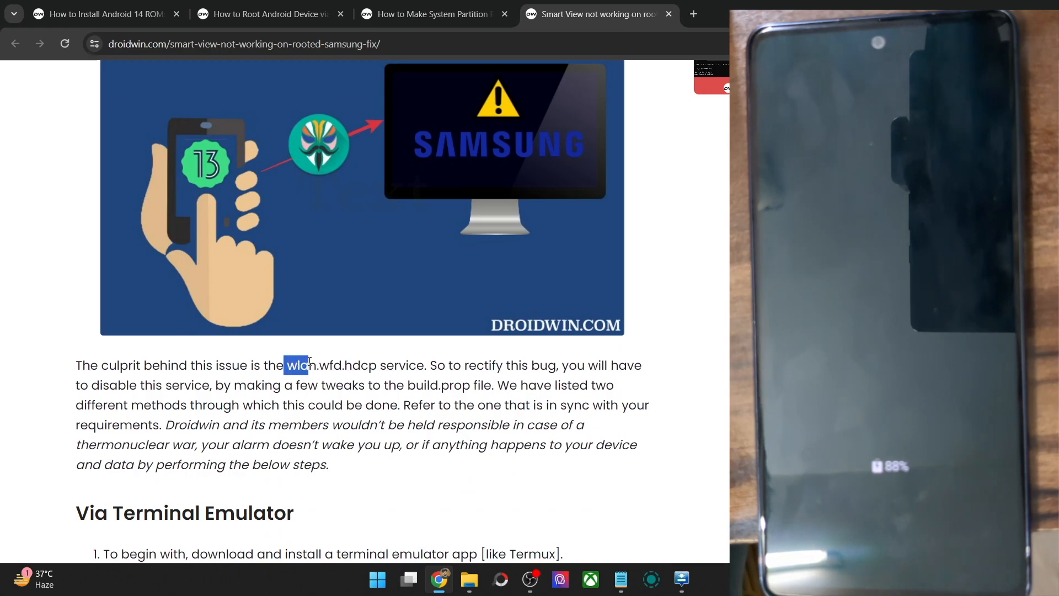
left_click_drag(296, 365, 377, 365)
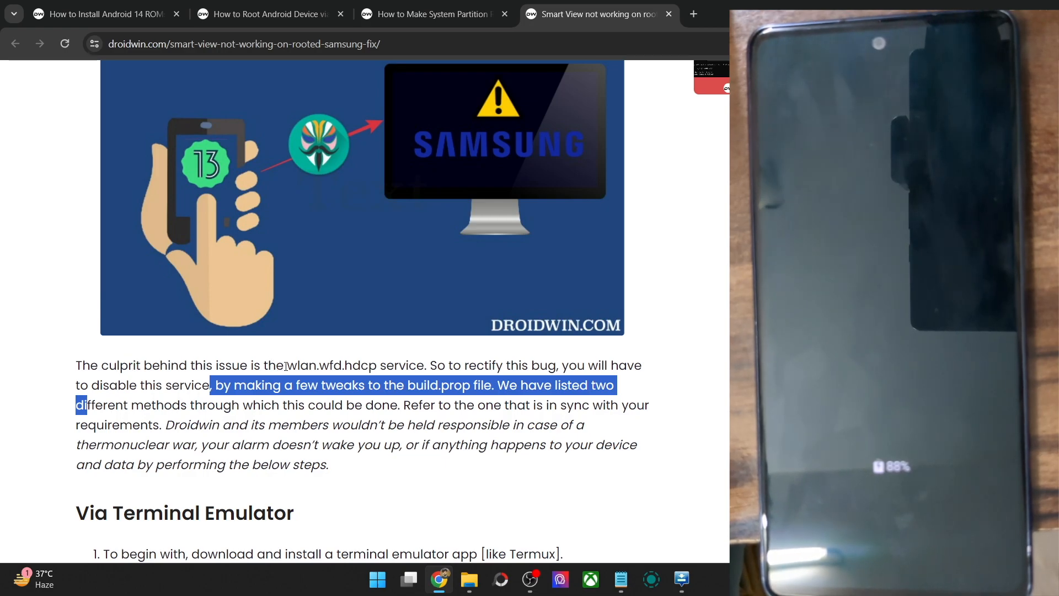
Scroll the article to the Terminal Emulator command that disables wlan.wfd.hdcp
scroll("down", 3)
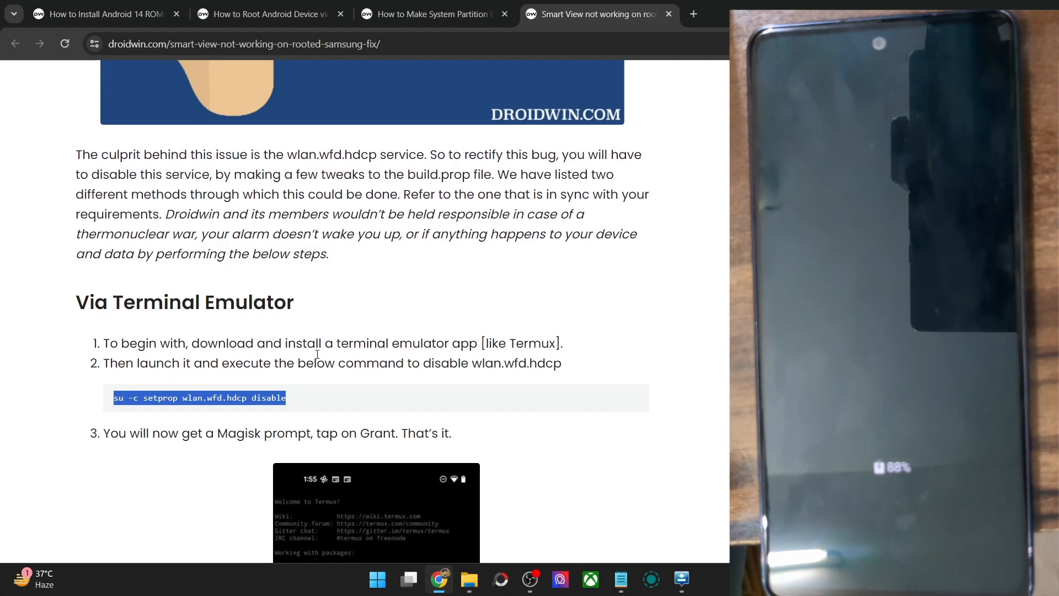
scroll("down", 3)
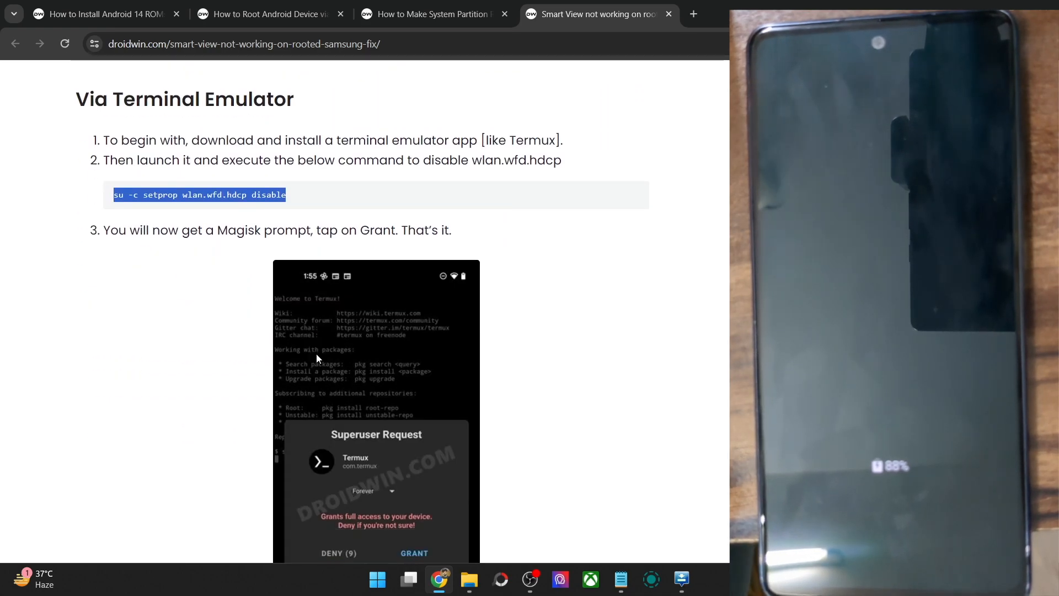
scroll("down", 3)
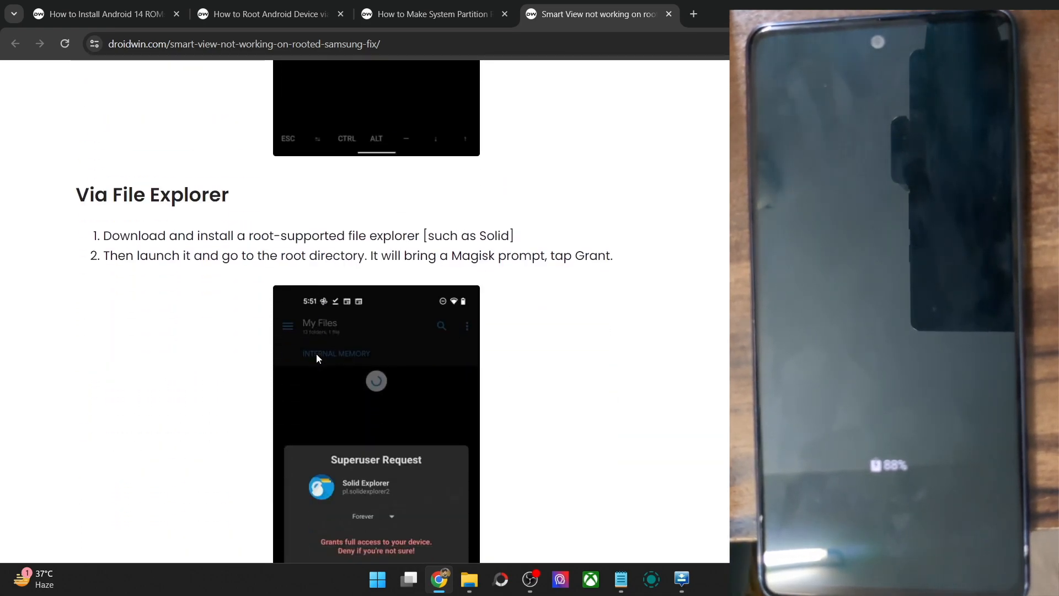
scroll("down", 3)
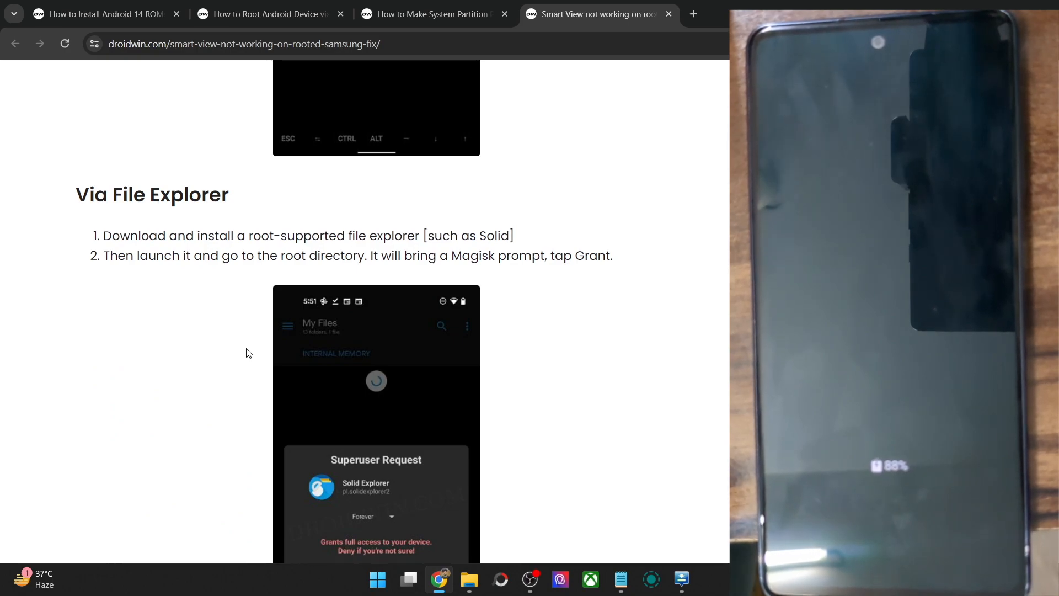
scroll("down", 3)
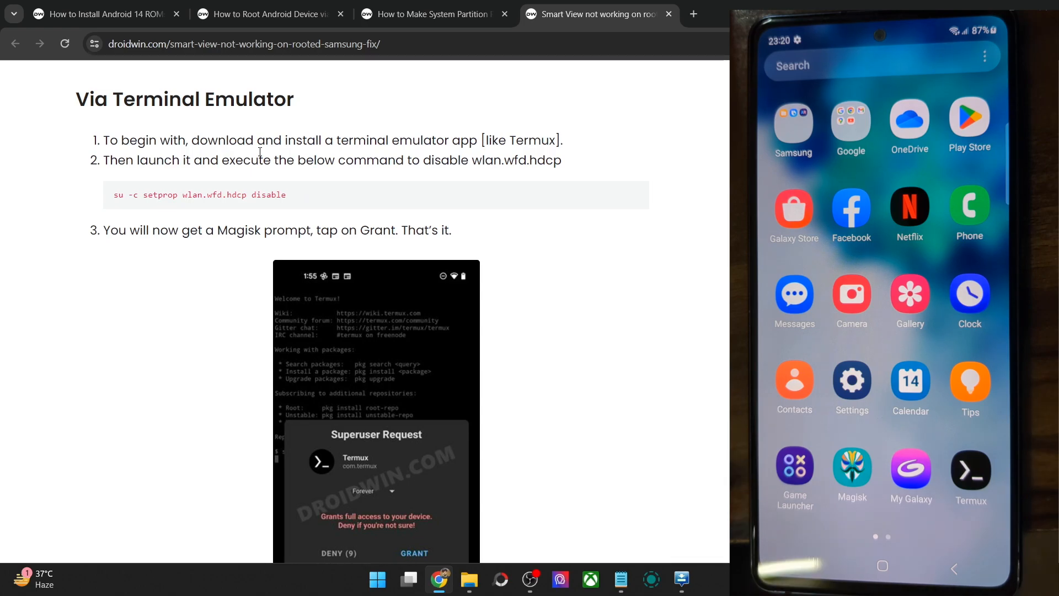
Launch Termux, enter su, and grant the Magisk superuser request
left_click(969, 469)
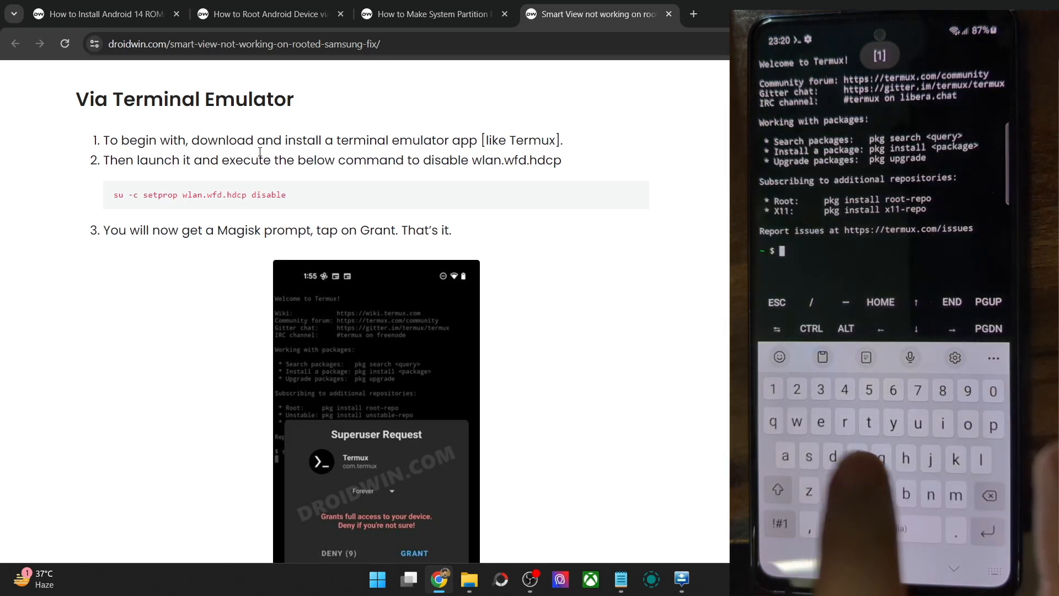
type("u")
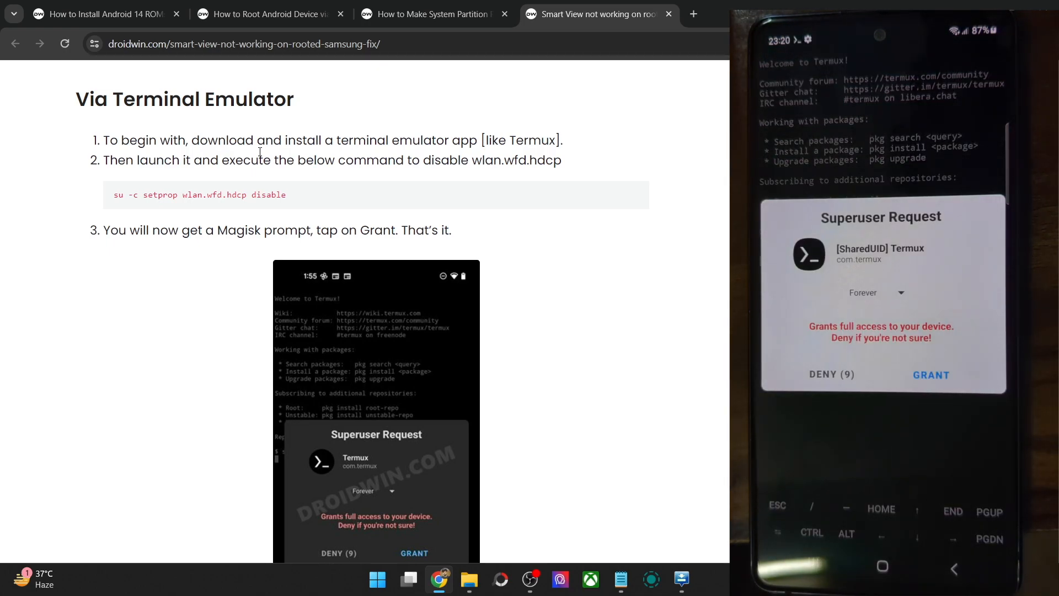
left_click(930, 376)
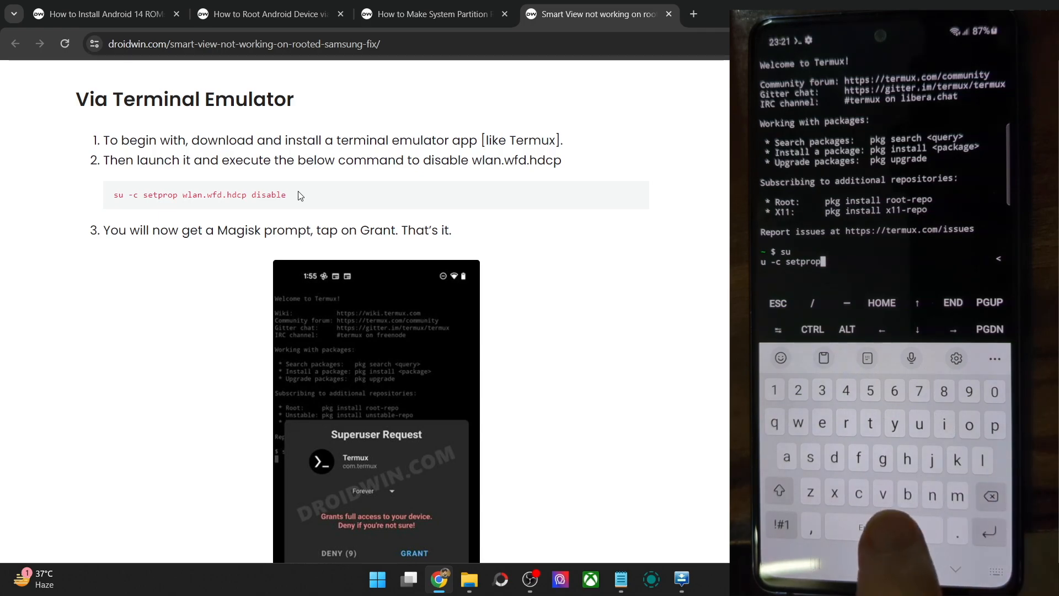
Run 'su -c setprop wlan.wfd.hdcp disable' in Termux
type("lan.wfd.")
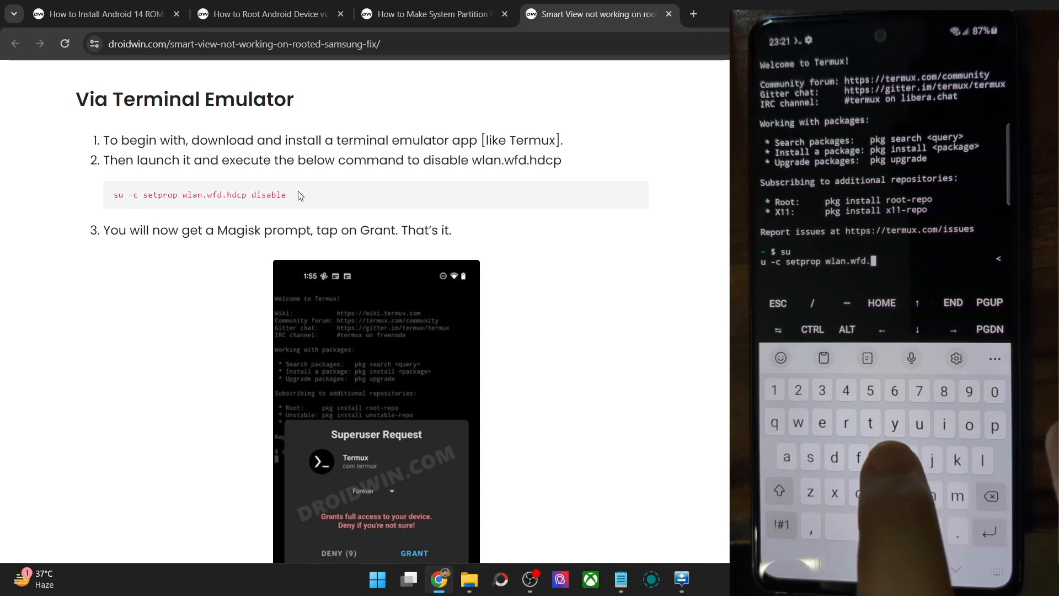
left_click(994, 426)
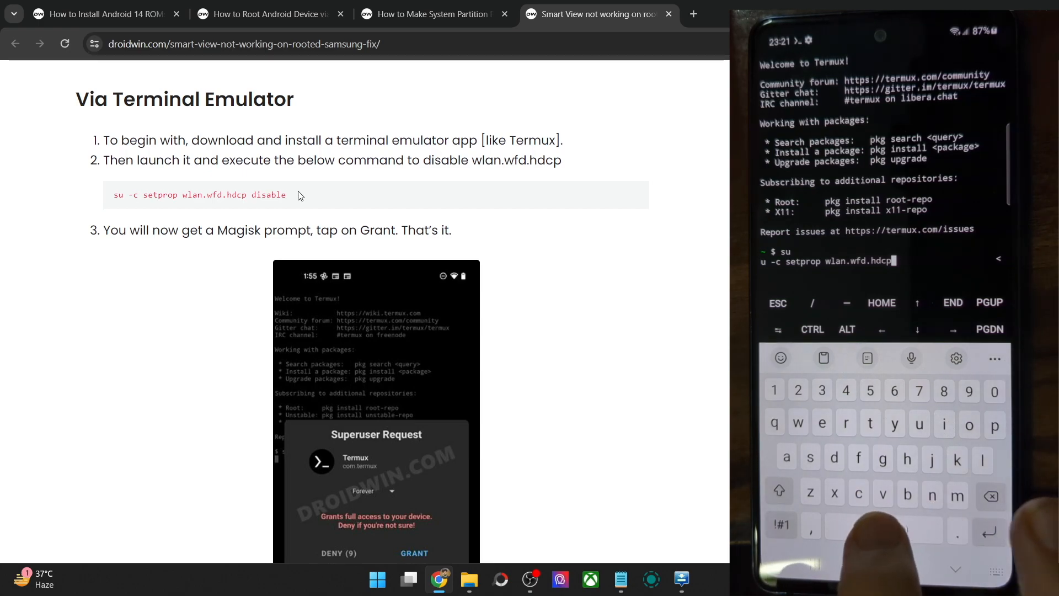
type("disabl")
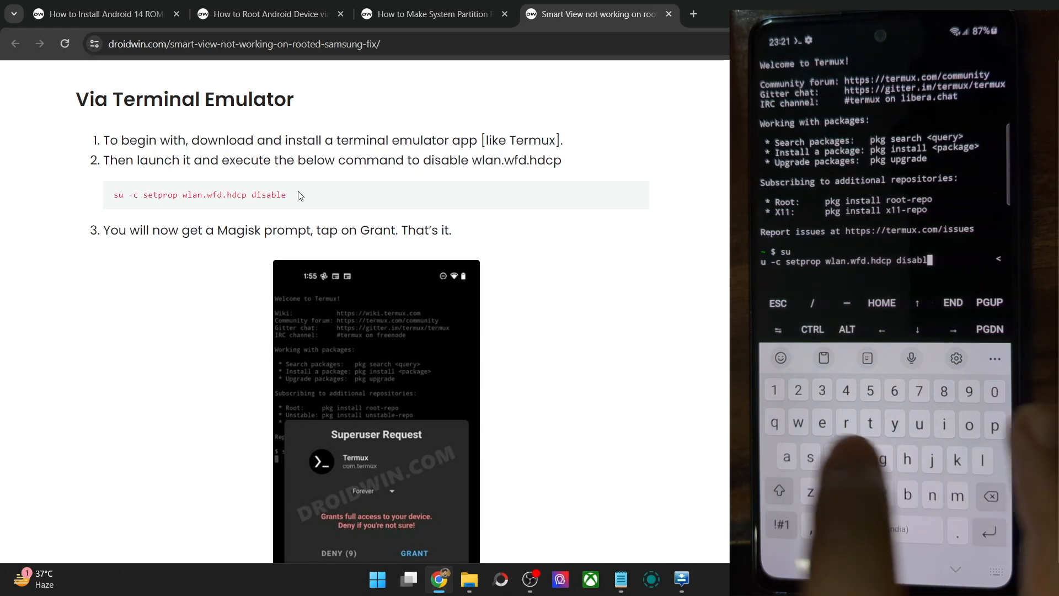
key("enter")
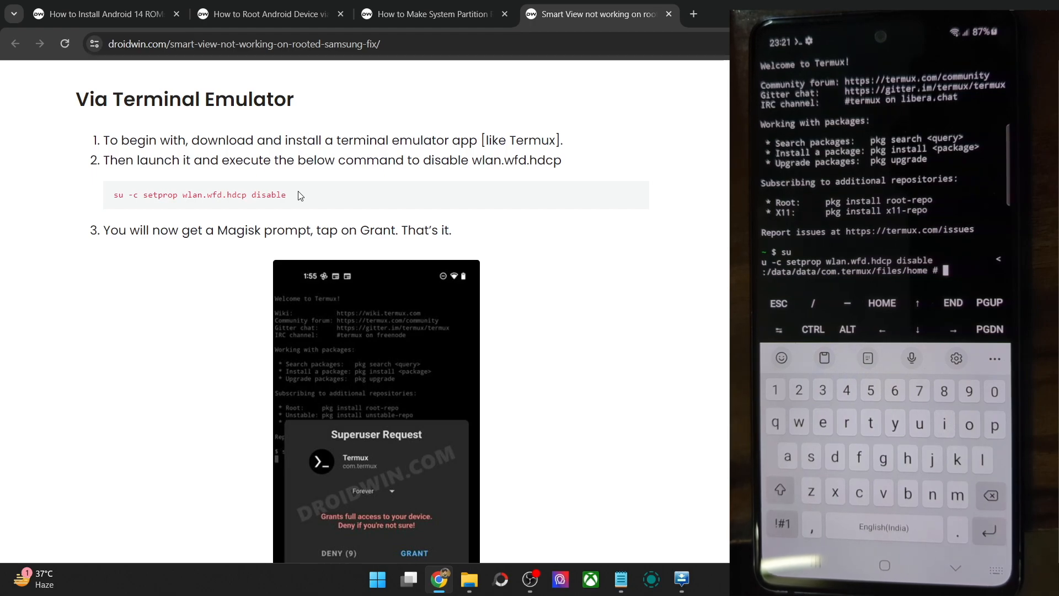
Scroll the DroidWin article down to the Via File Explorer section
scroll("down", 3)
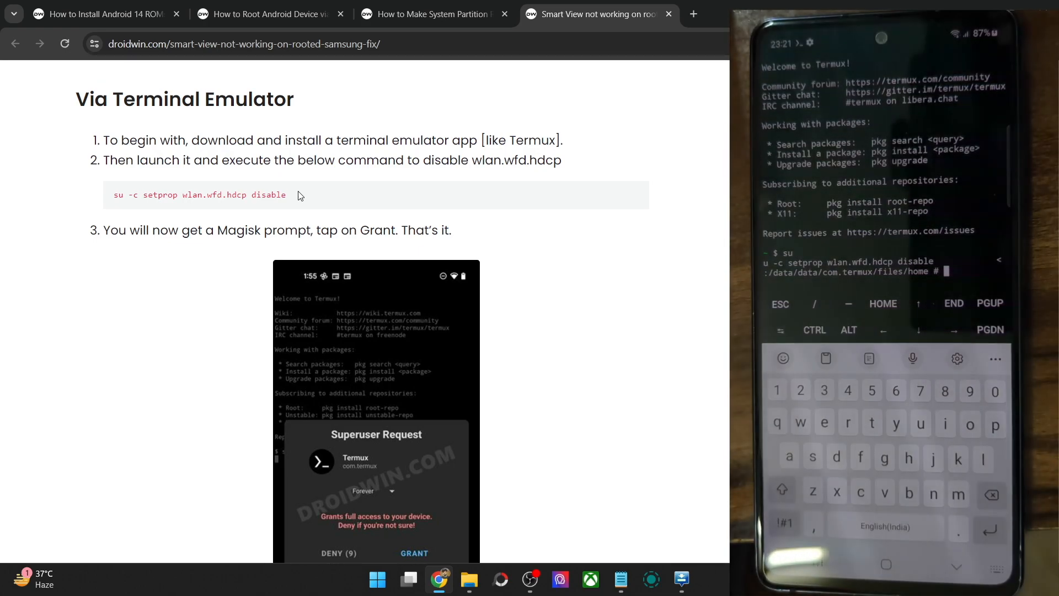
scroll("down", 3)
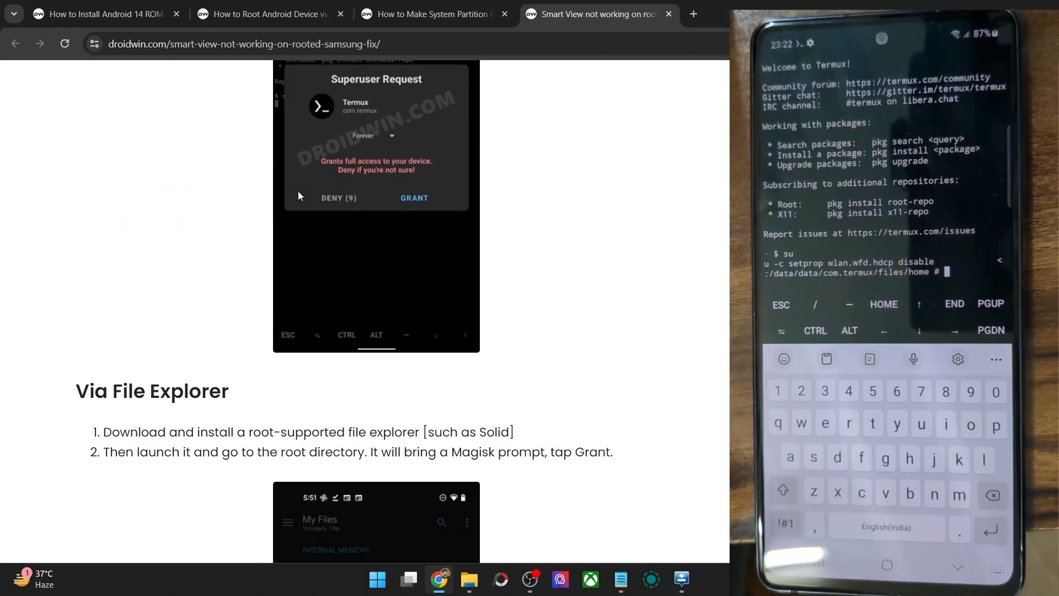
scroll("down", 3)
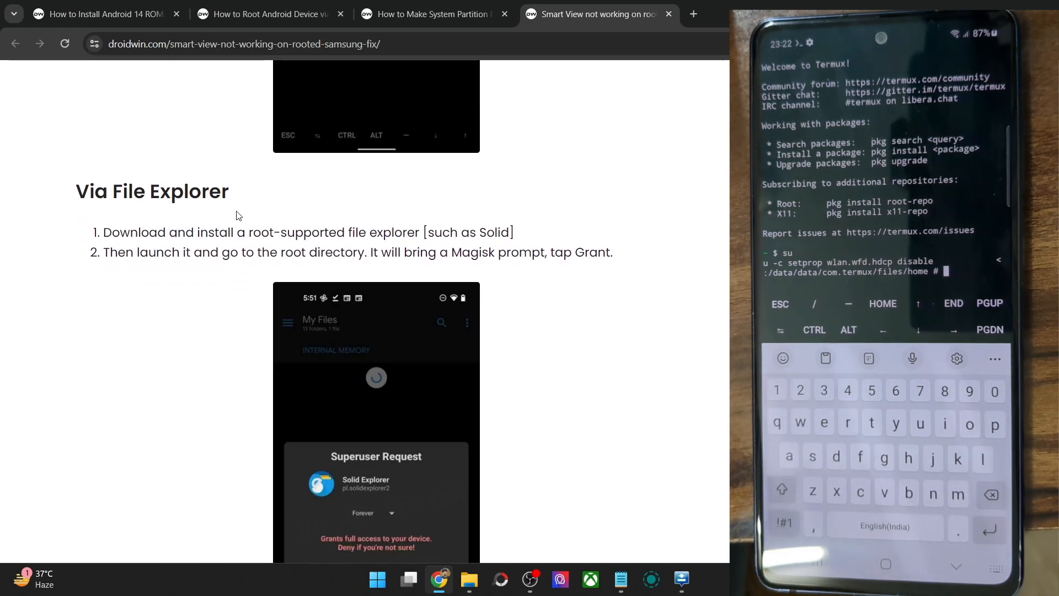
scroll("down", 3)
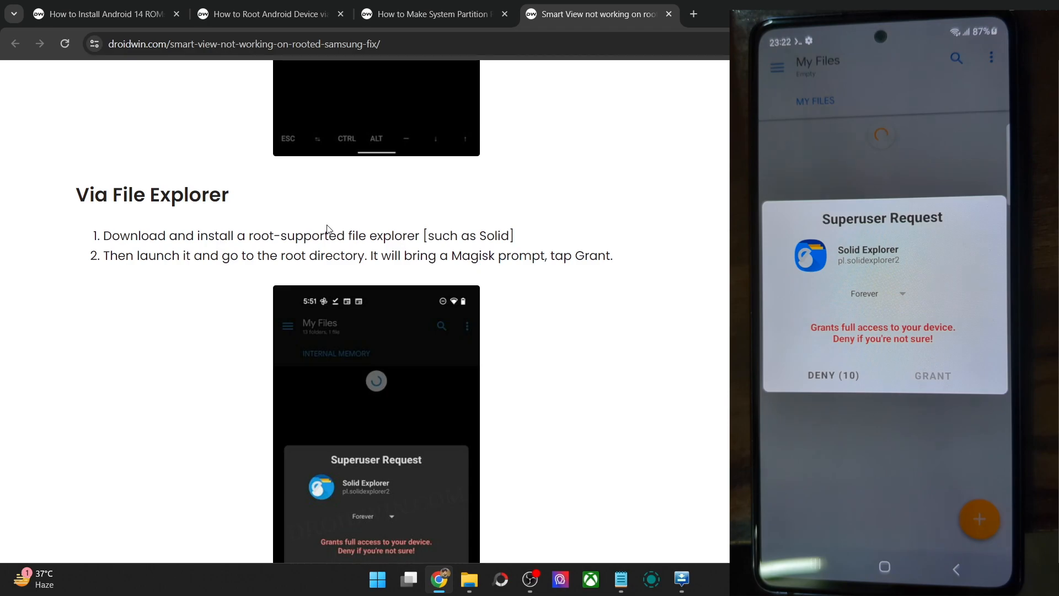
Grant Solid Explorer root access in the Magisk superuser prompt
left_click(932, 375)
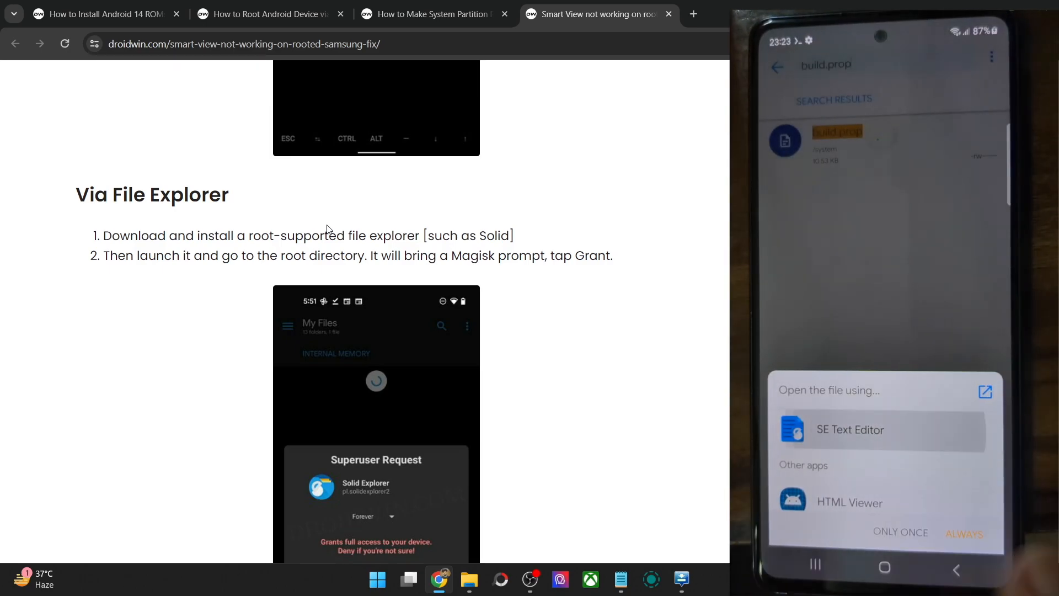
Open build.prop with SE Text Editor and save it
left_click(850, 430)
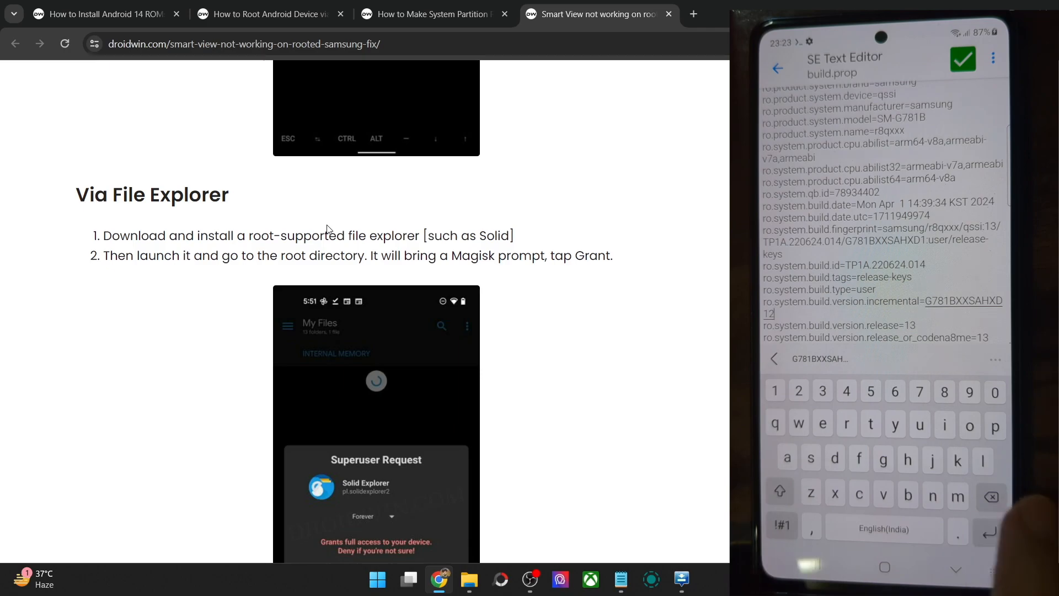
left_click(962, 59)
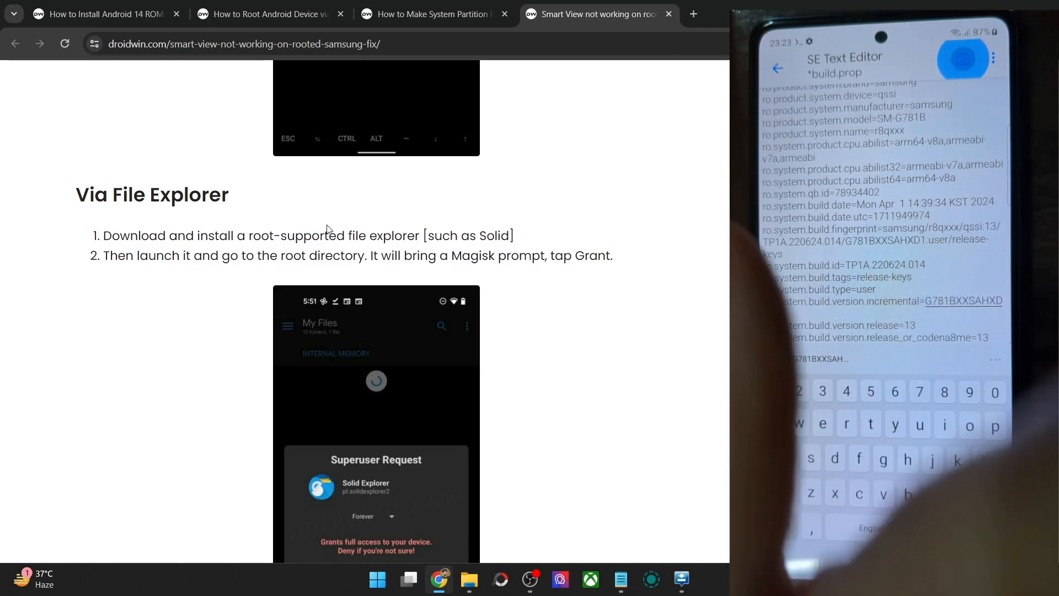
left_click(962, 59)
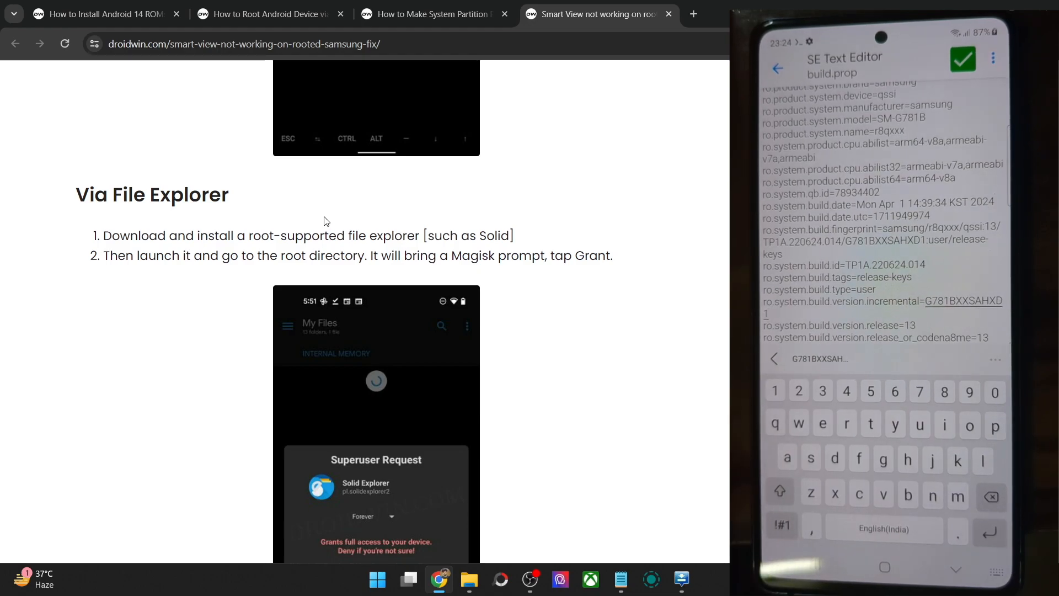
Switch to the system partition read-write guide and read its Ro2RW steps to the backup choice
left_click(432, 14)
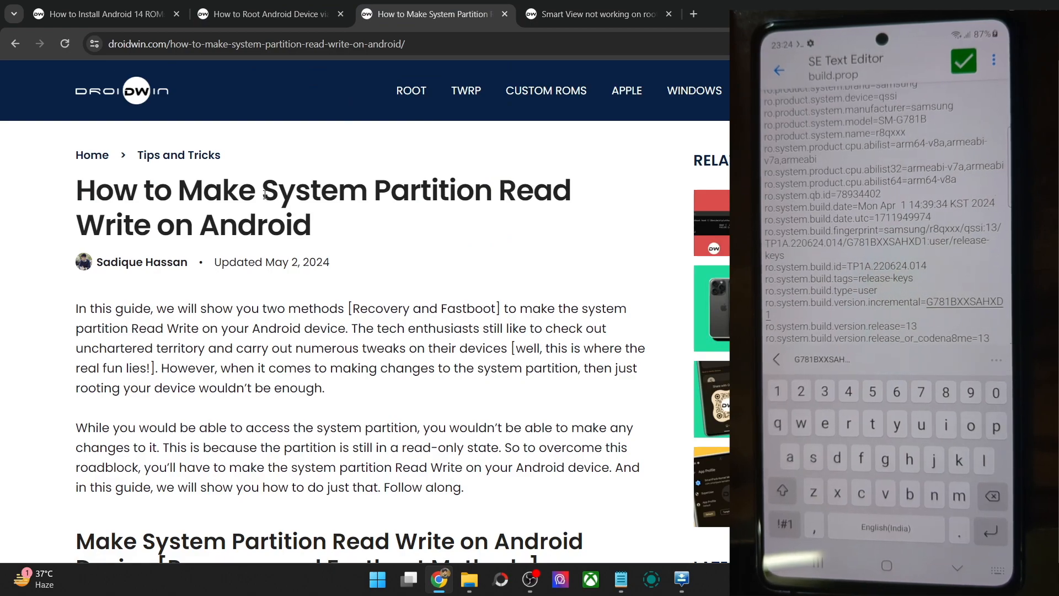
scroll("down", 3)
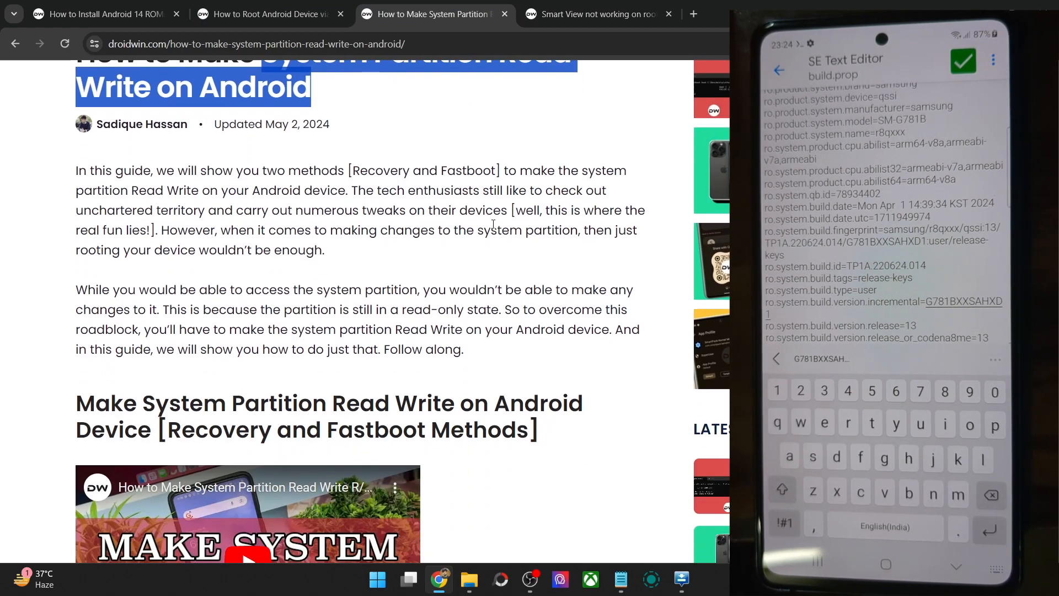
scroll("down", 3)
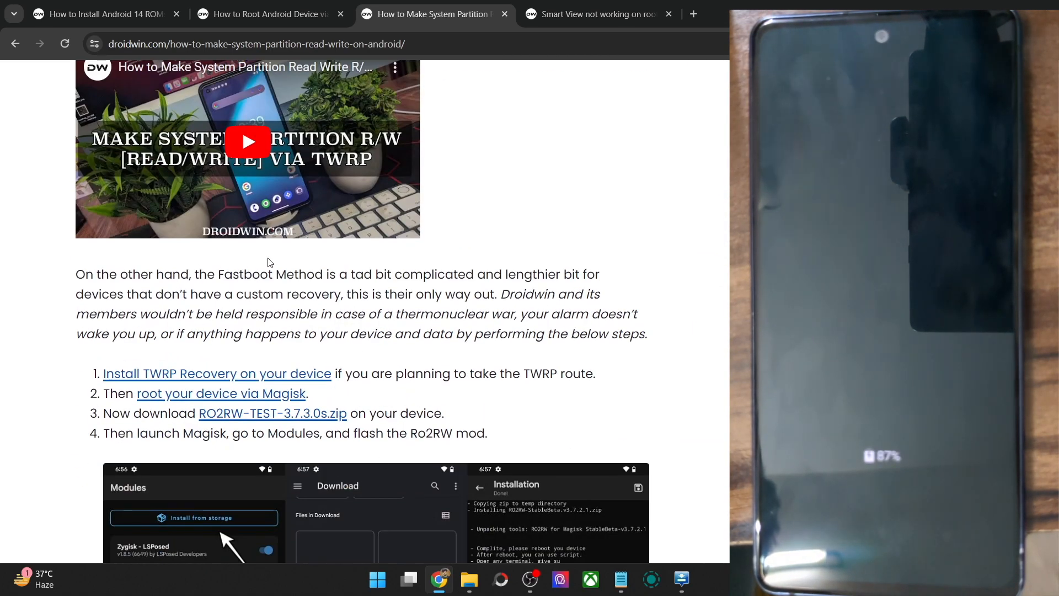
scroll("down", 3)
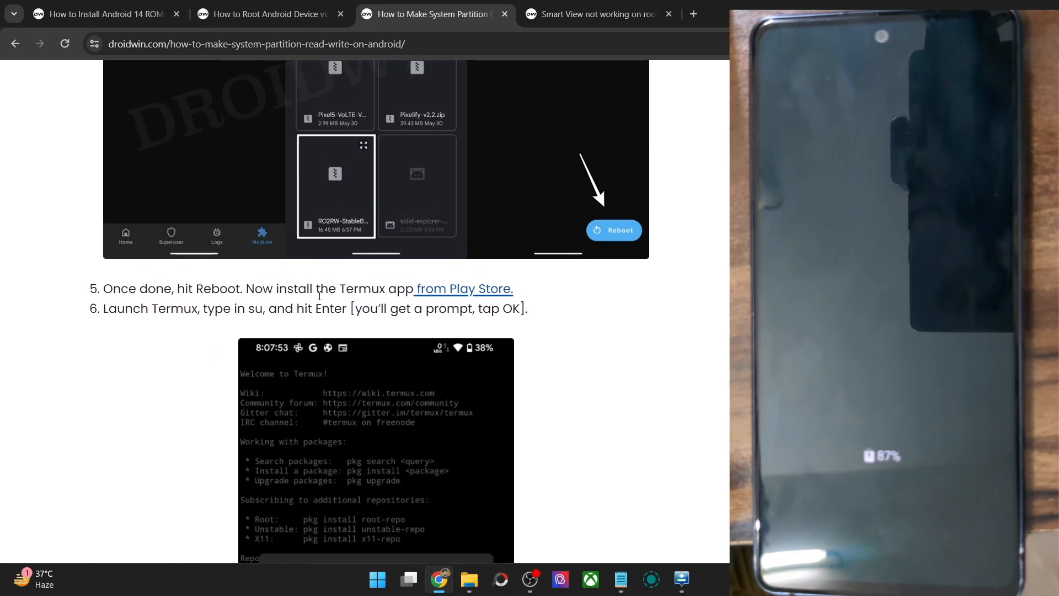
scroll("down", 3)
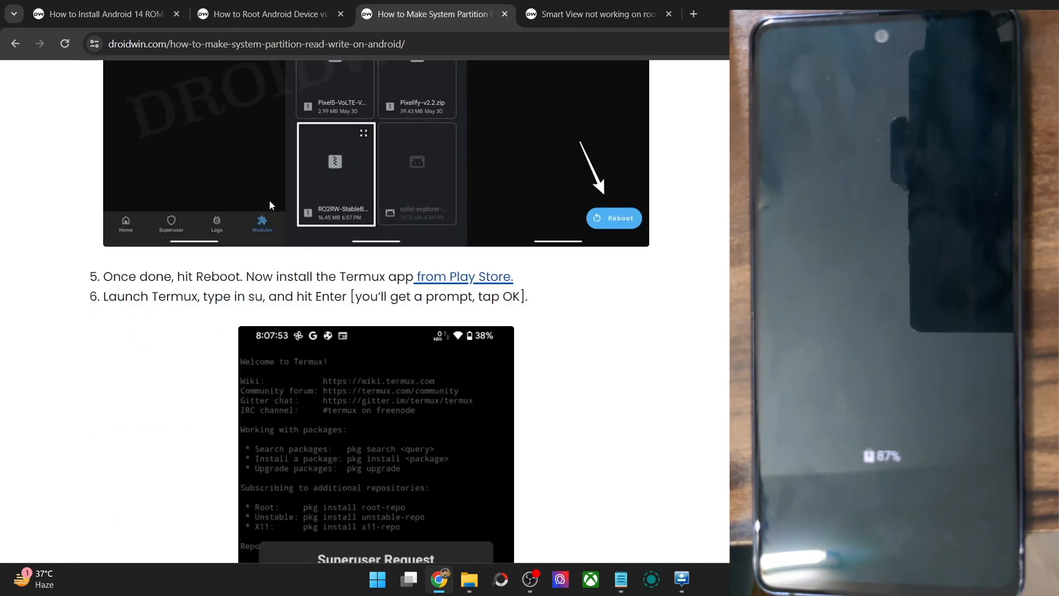
scroll("down", 3)
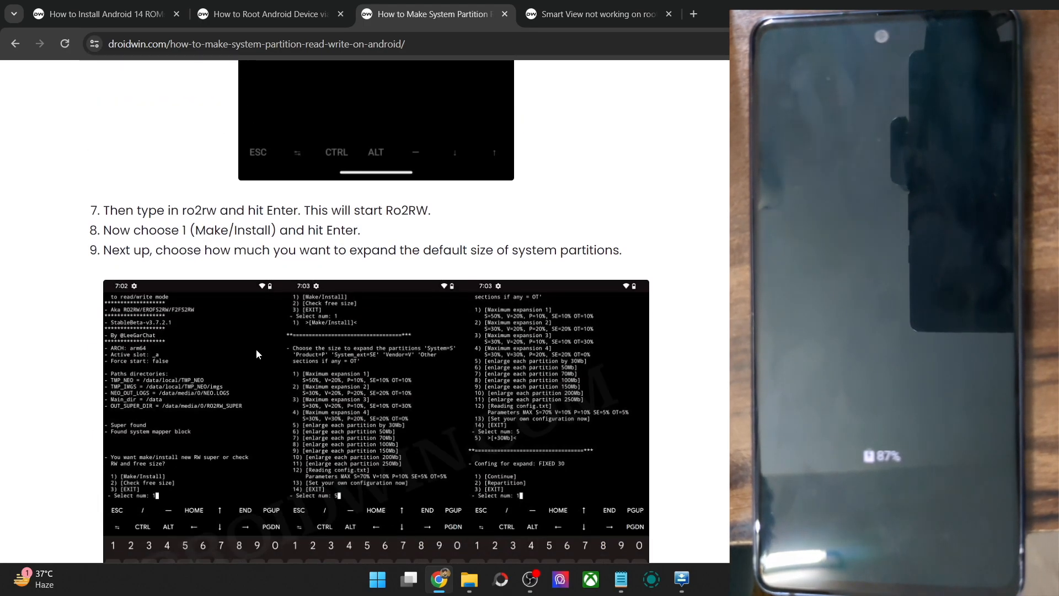
scroll("down", 3)
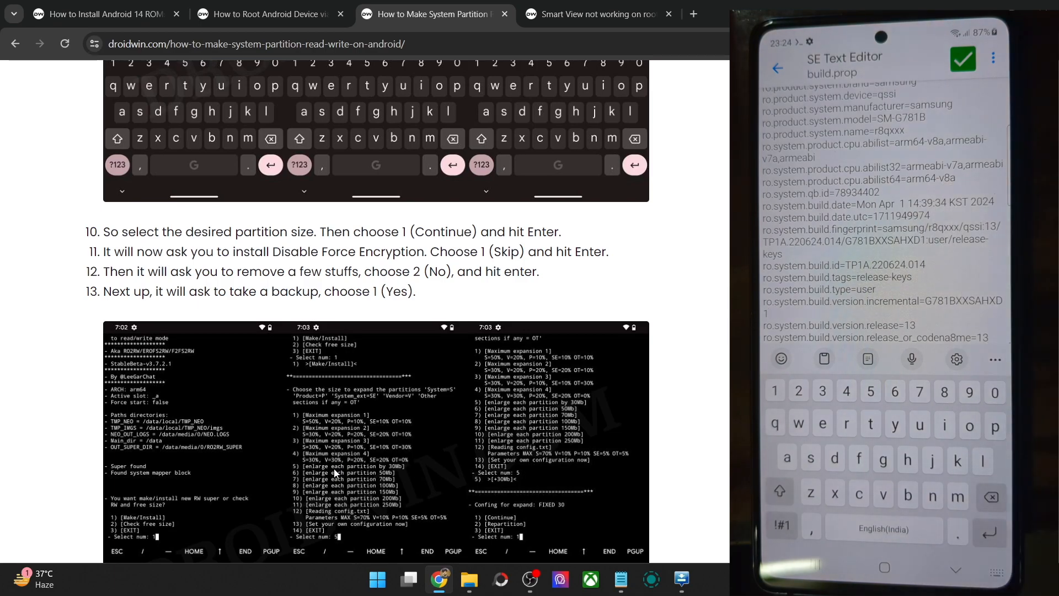
left_click(595, 13)
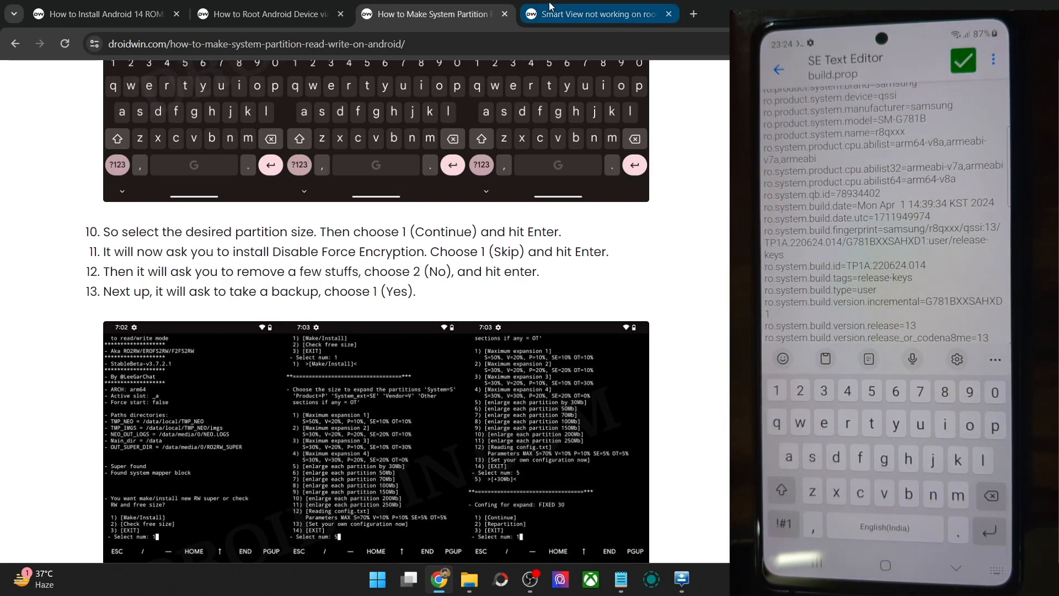
Return to the Smart View fix article and scroll to the wlan.wfd.hdcp=disable step
left_click(597, 14)
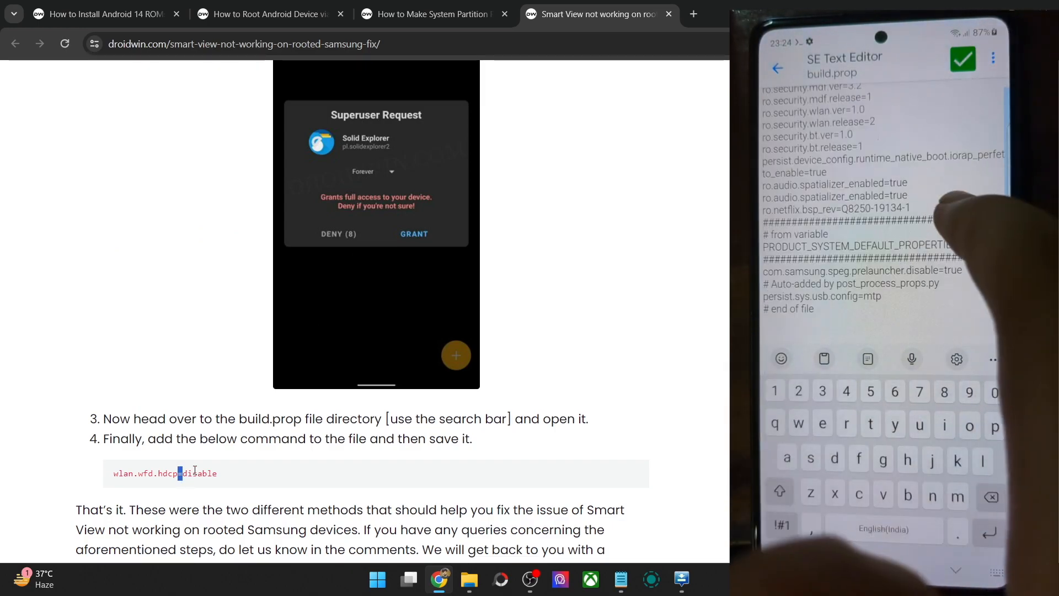
scroll("down", 3)
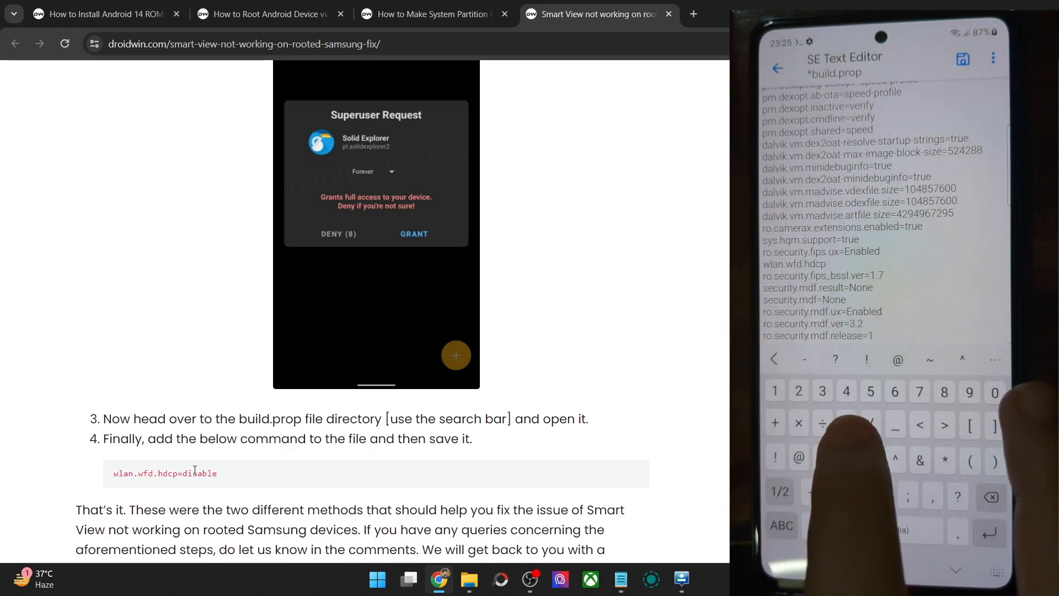
Complete the wlan.wfd.hdcp=disable line in build.prop and save
type("disable")
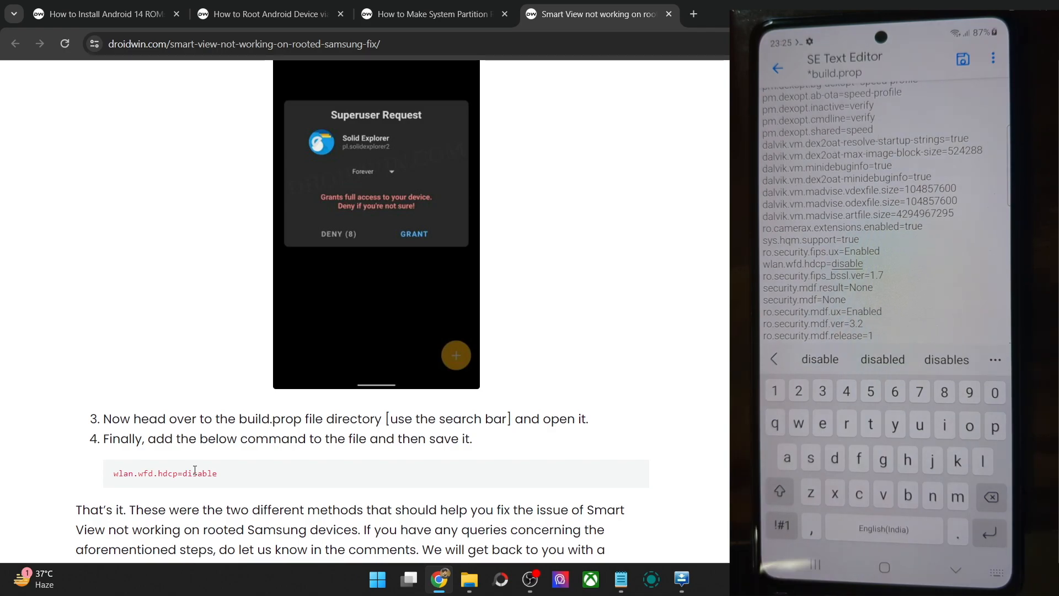
left_click(962, 59)
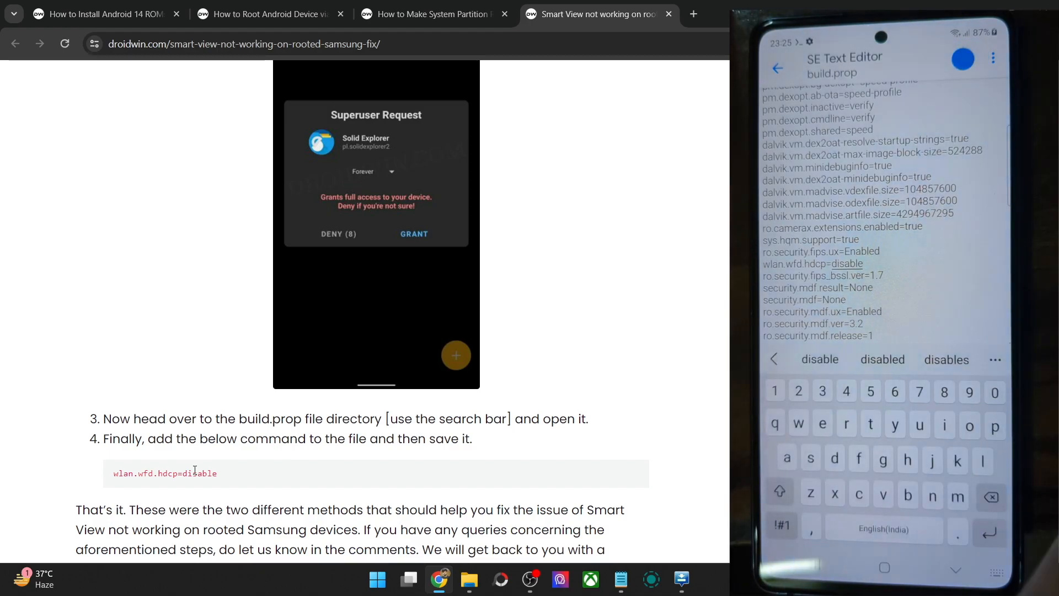
left_click(962, 59)
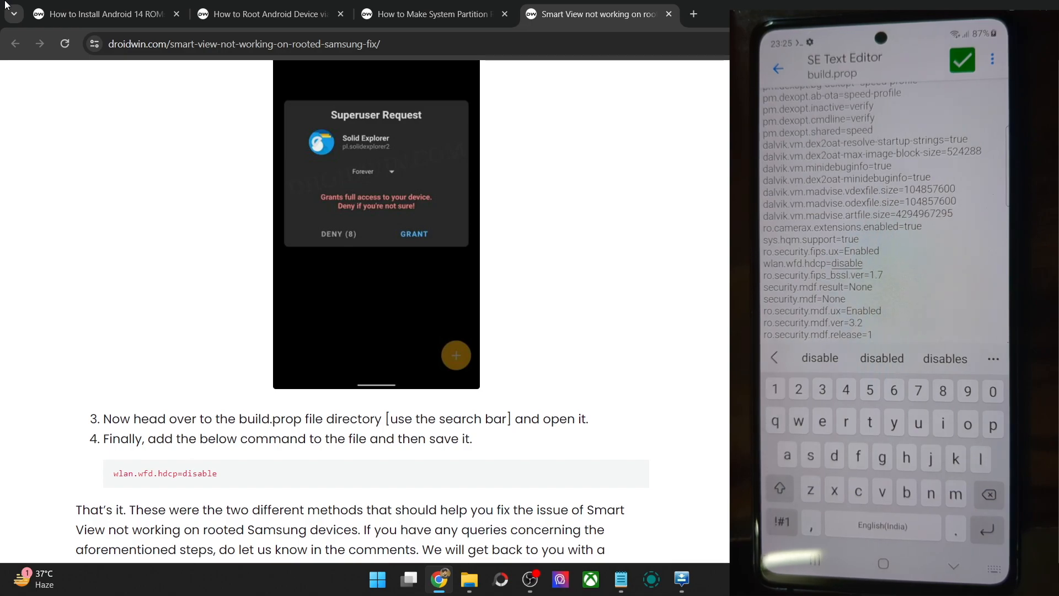
left_click(433, 13)
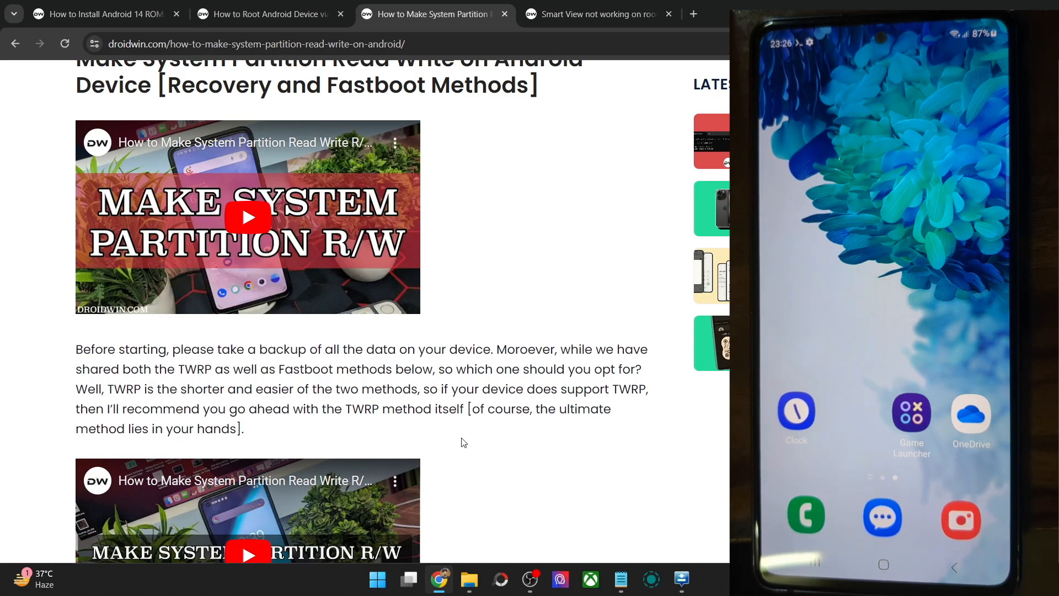
left_click(598, 13)
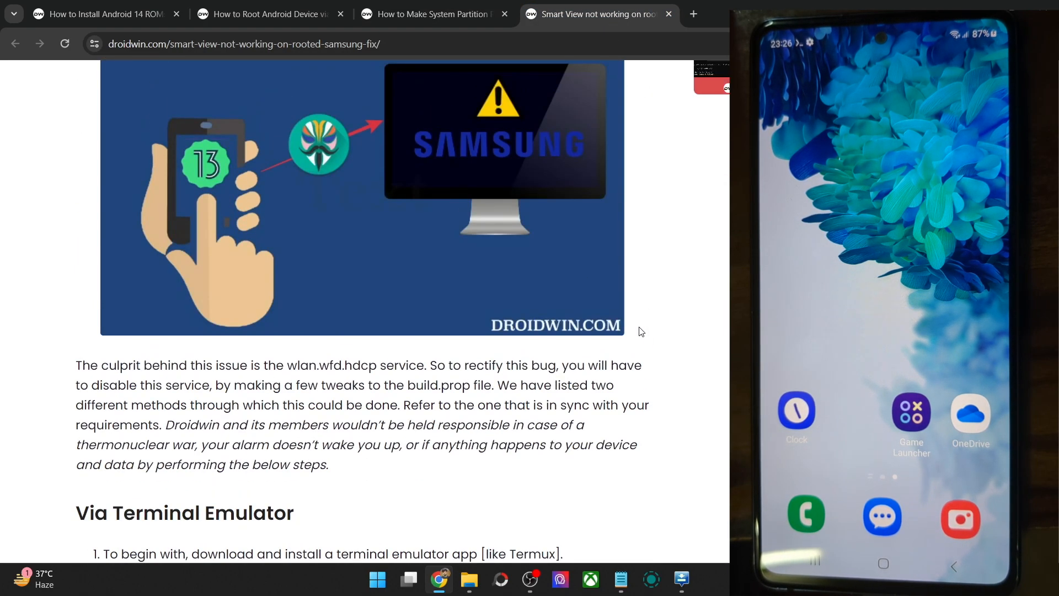
scroll("up", 3)
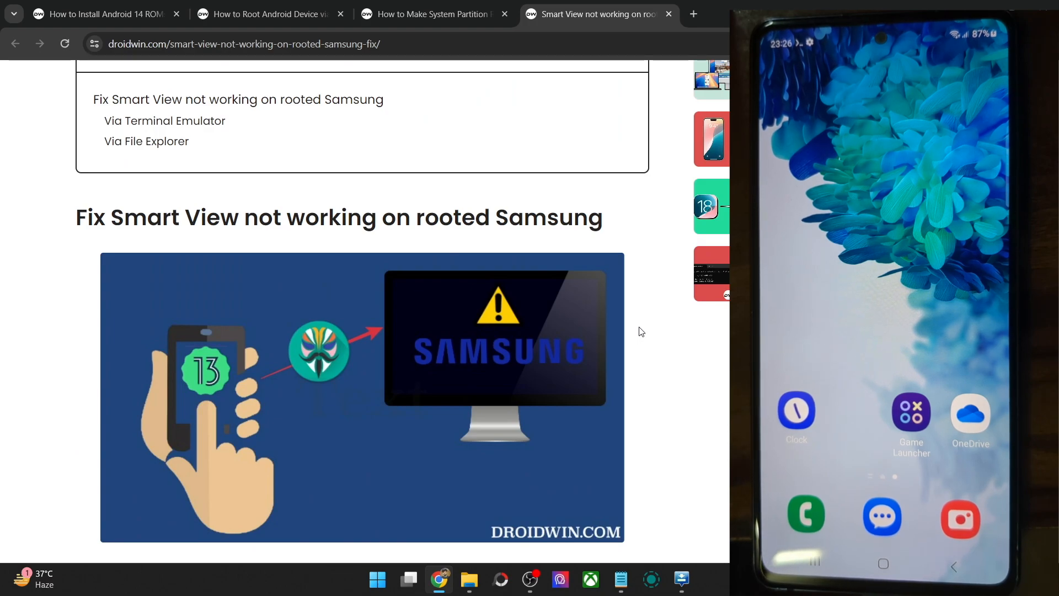
scroll("down", 3)
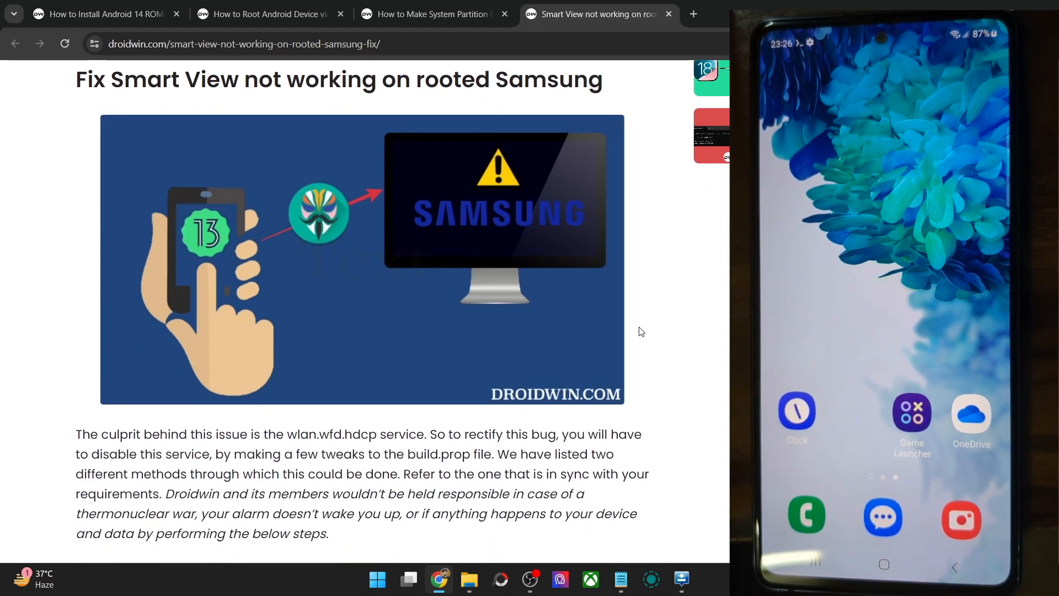